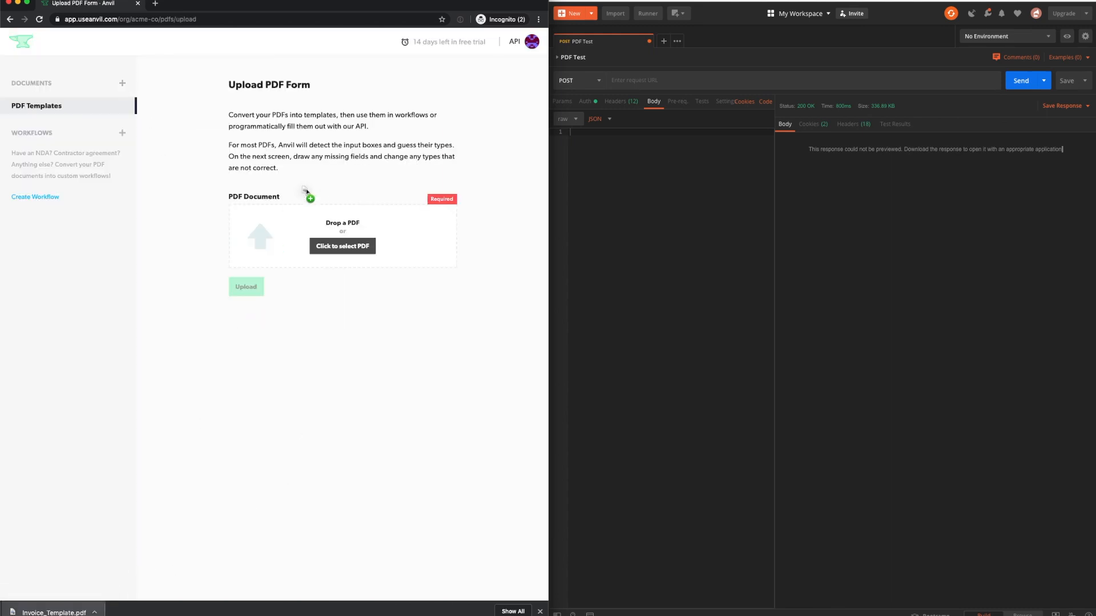
Step: Attach Invoice_Template.pdf to the upload form and start uploading it
click(342, 246)
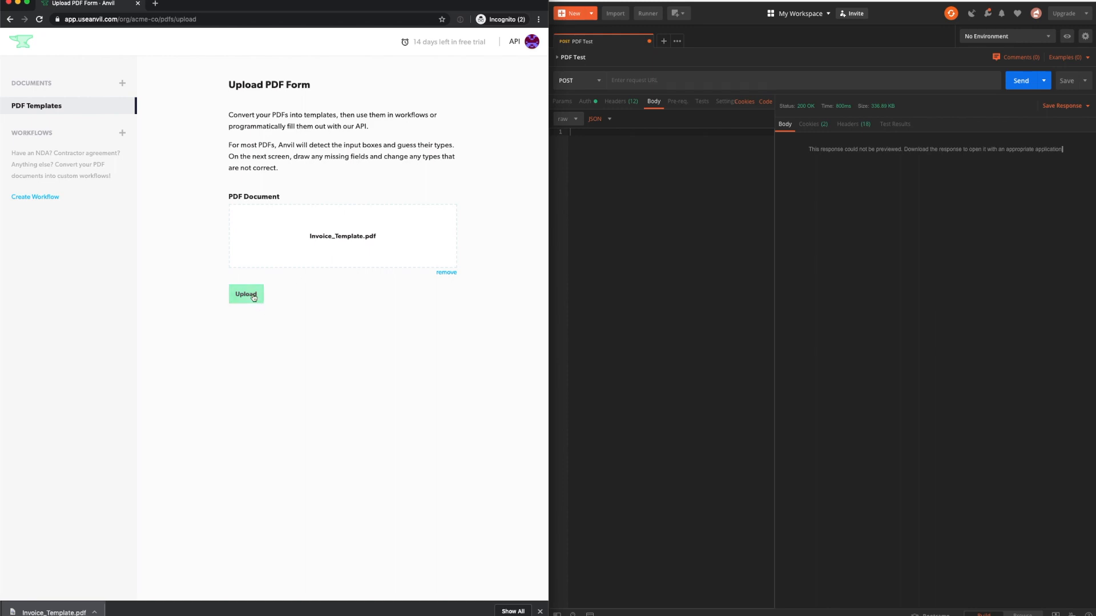
click(245, 293)
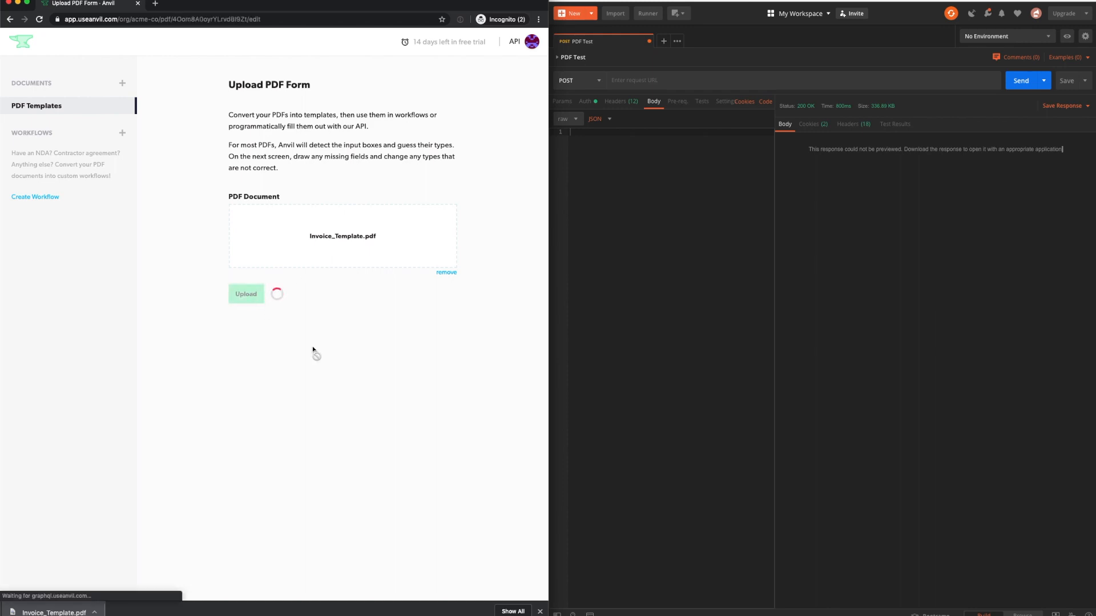
Step: Set the sender address as a two-line US address, linking city/state/zip as Line 2
click(245, 293)
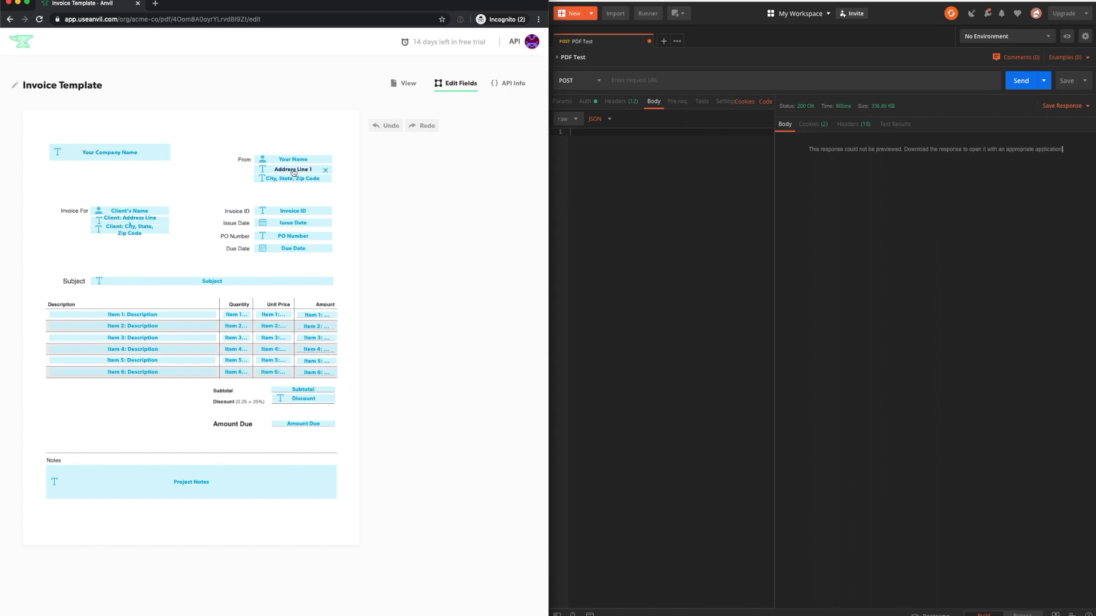
click(292, 169)
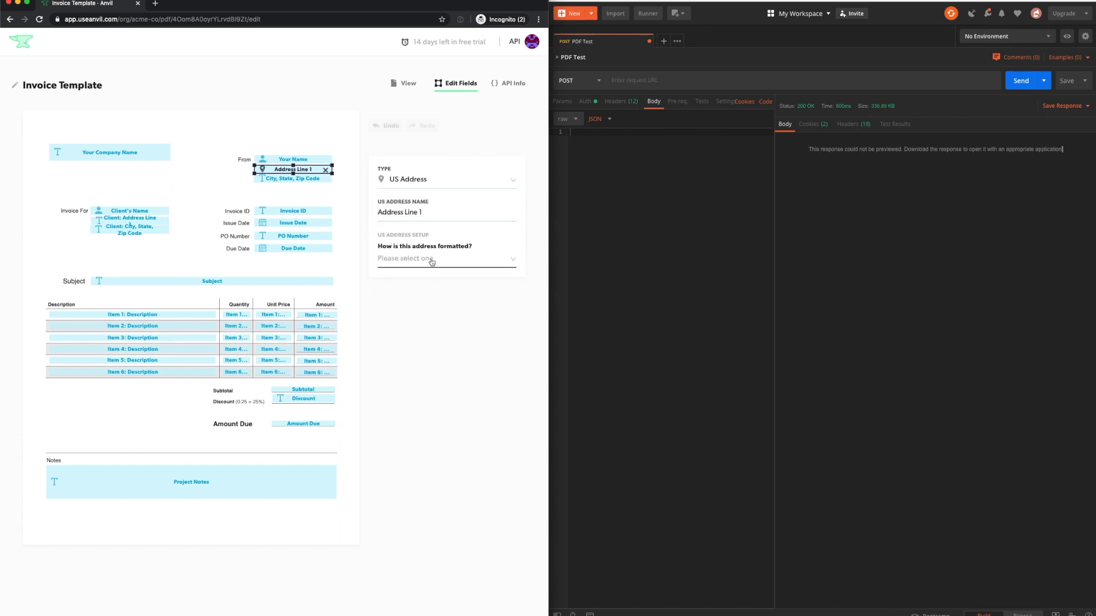
click(446, 259)
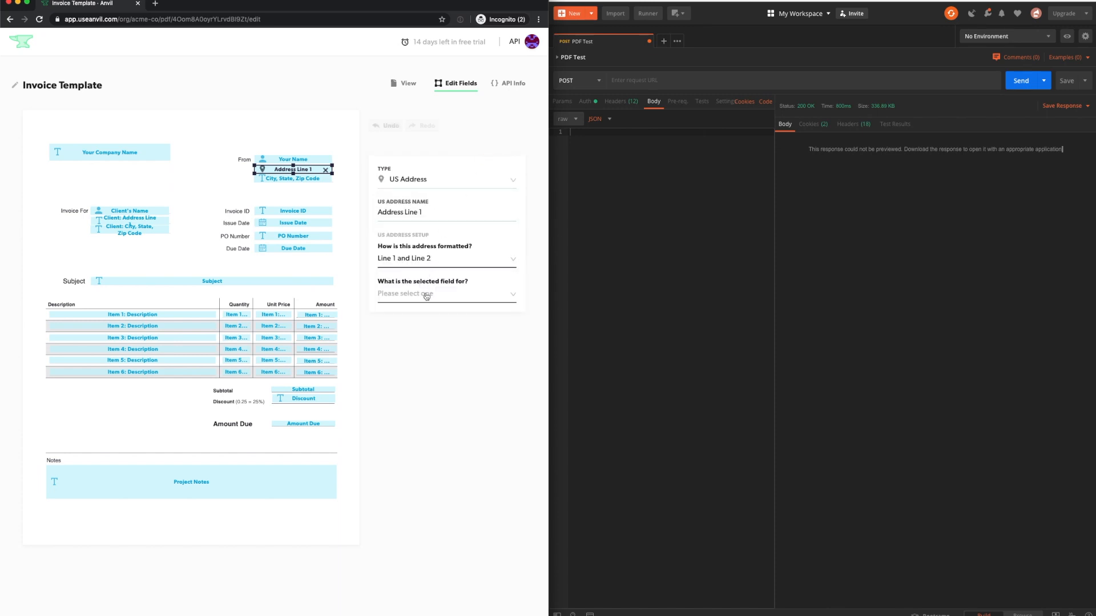
click(447, 293)
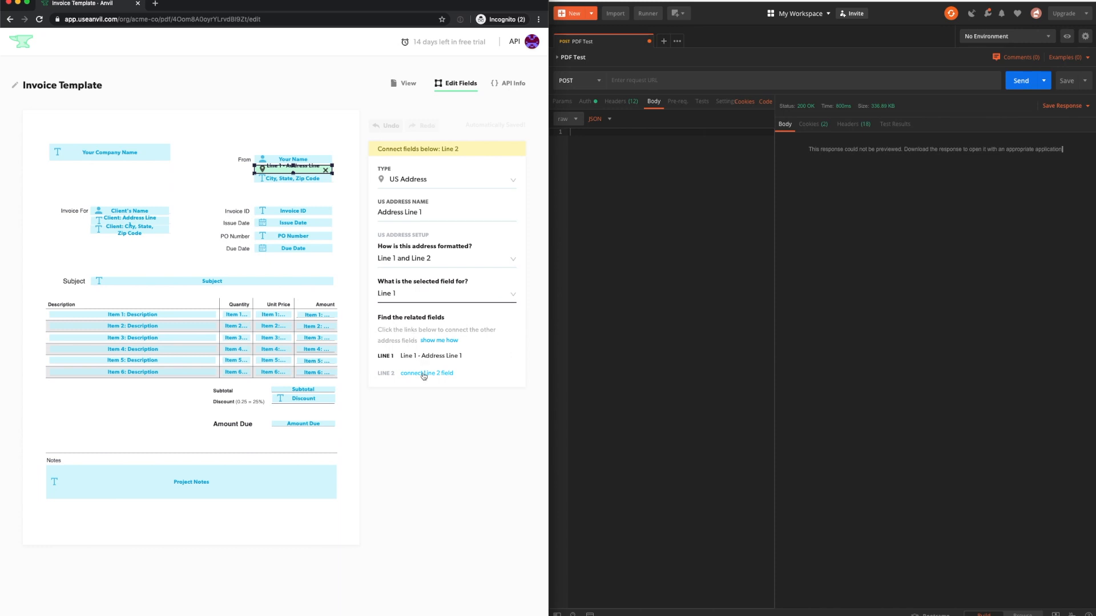
click(426, 372)
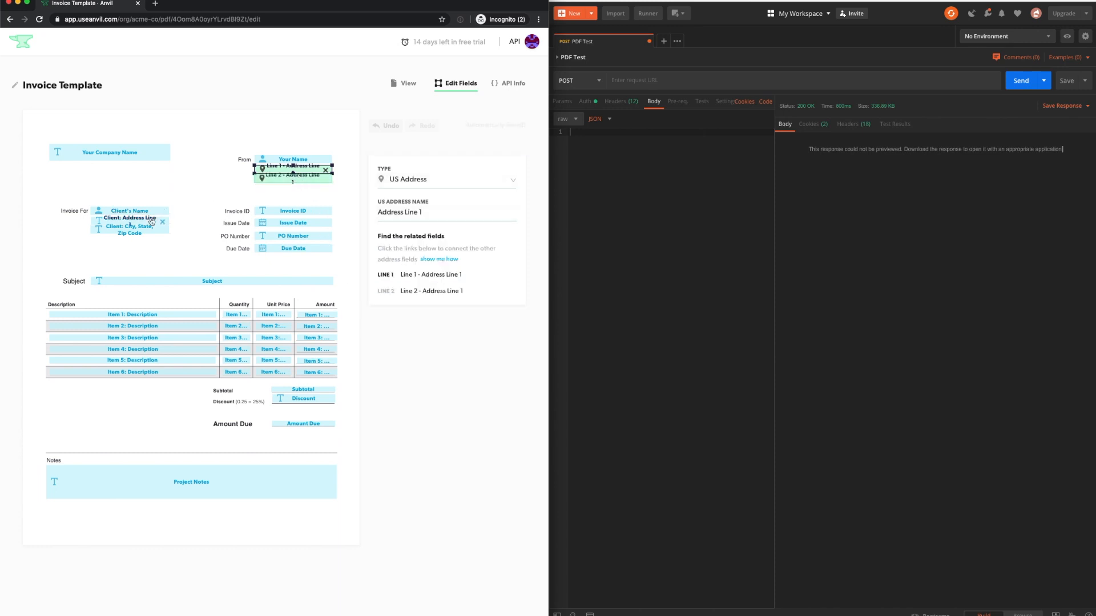
Step: Set the client address as a two-line US address, linking city/state/zip as Line 2
click(129, 218)
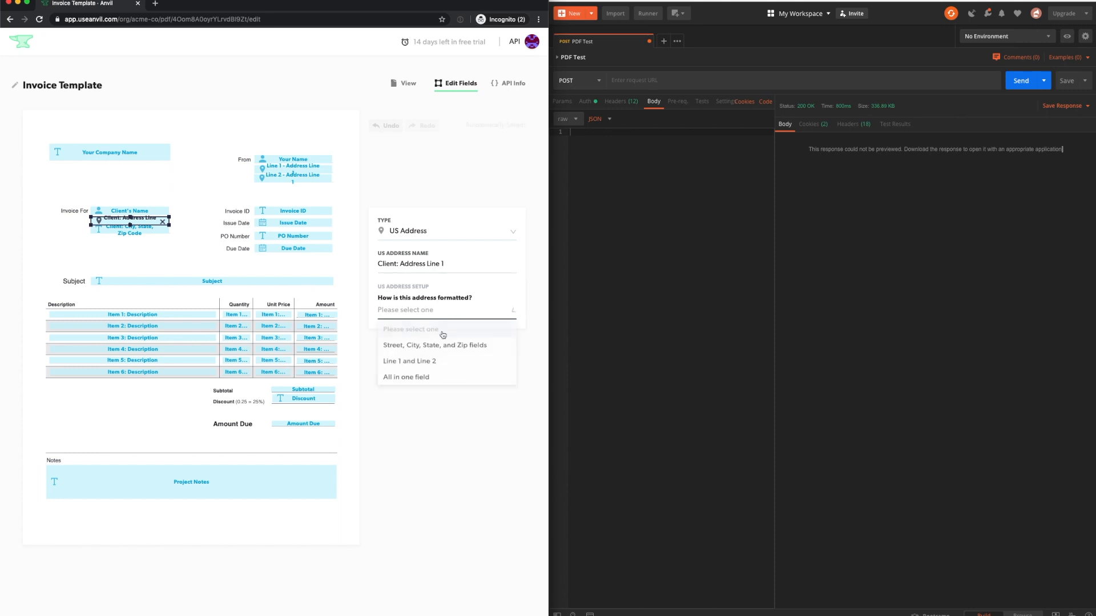
click(409, 361)
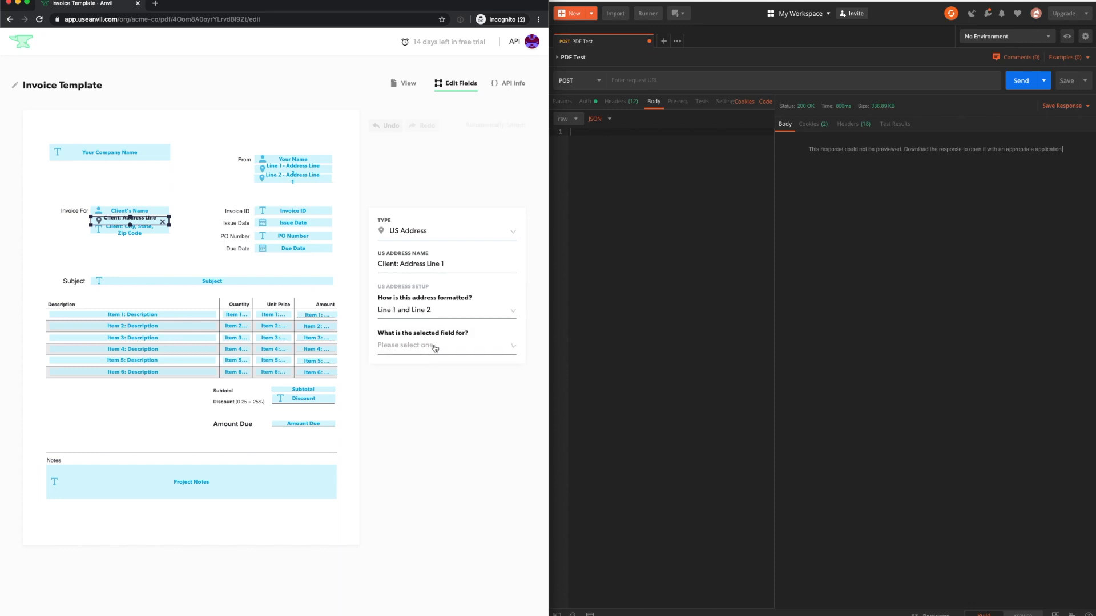
click(445, 345)
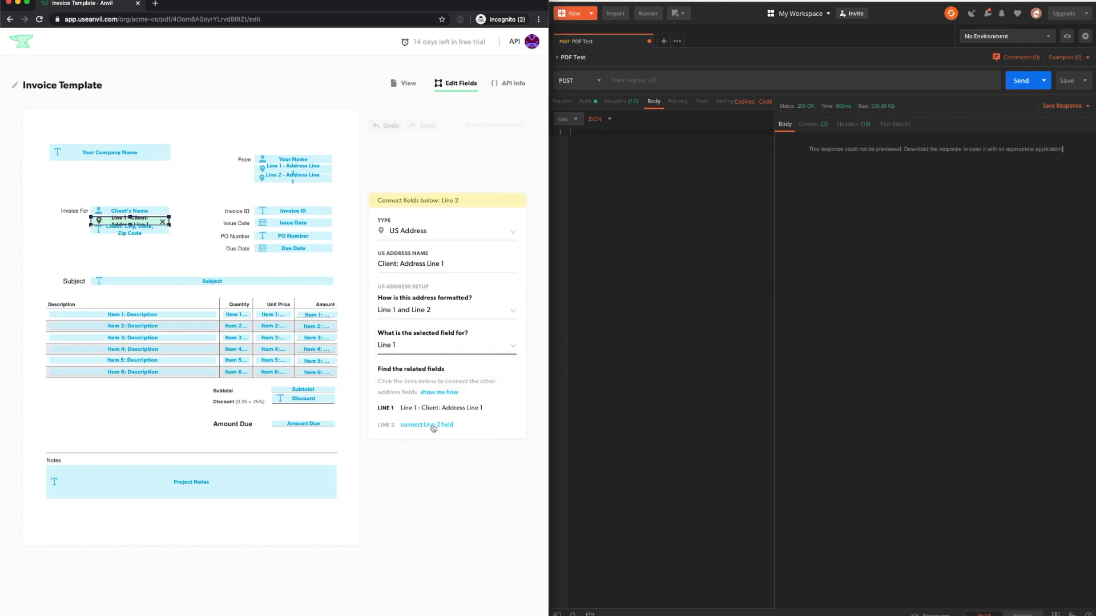
click(426, 425)
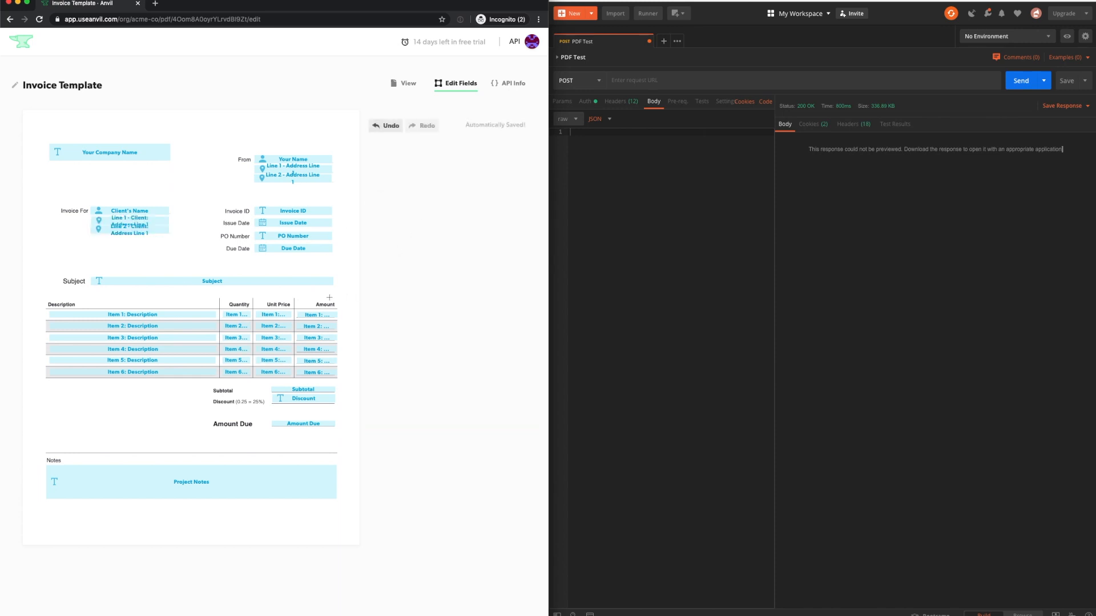
Step: Make the Item 1 and Item 2 Amount fields Dollar fields
click(317, 315)
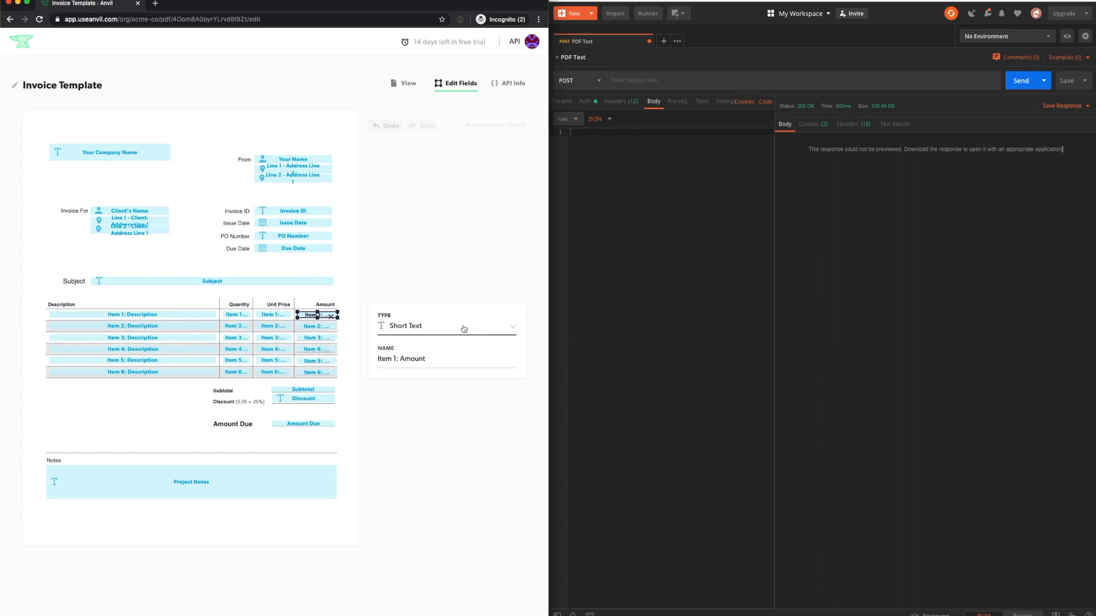
text(doll)
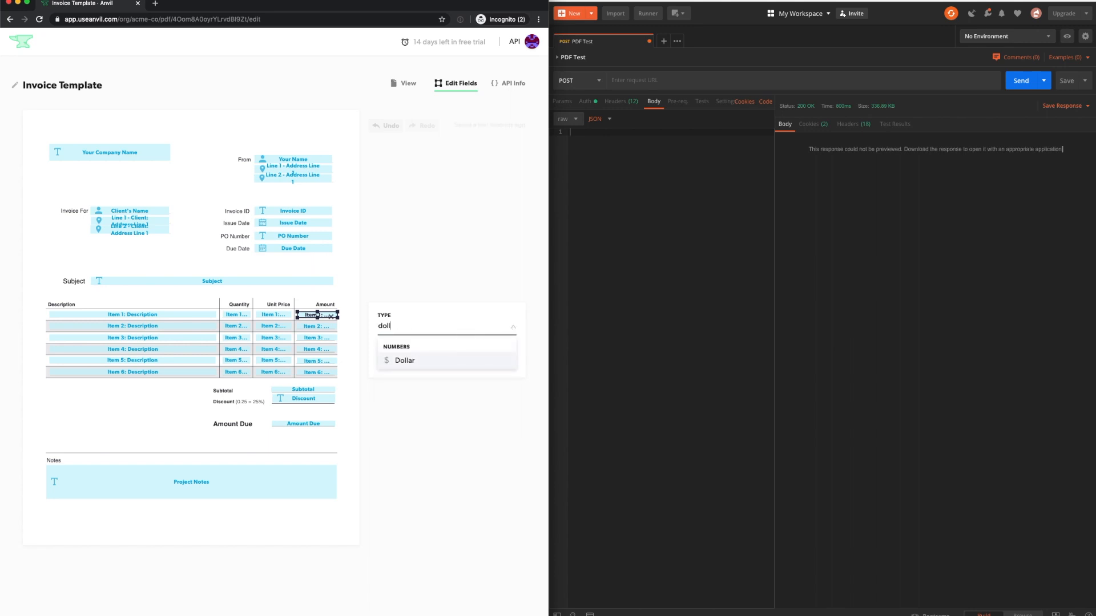
click(404, 360)
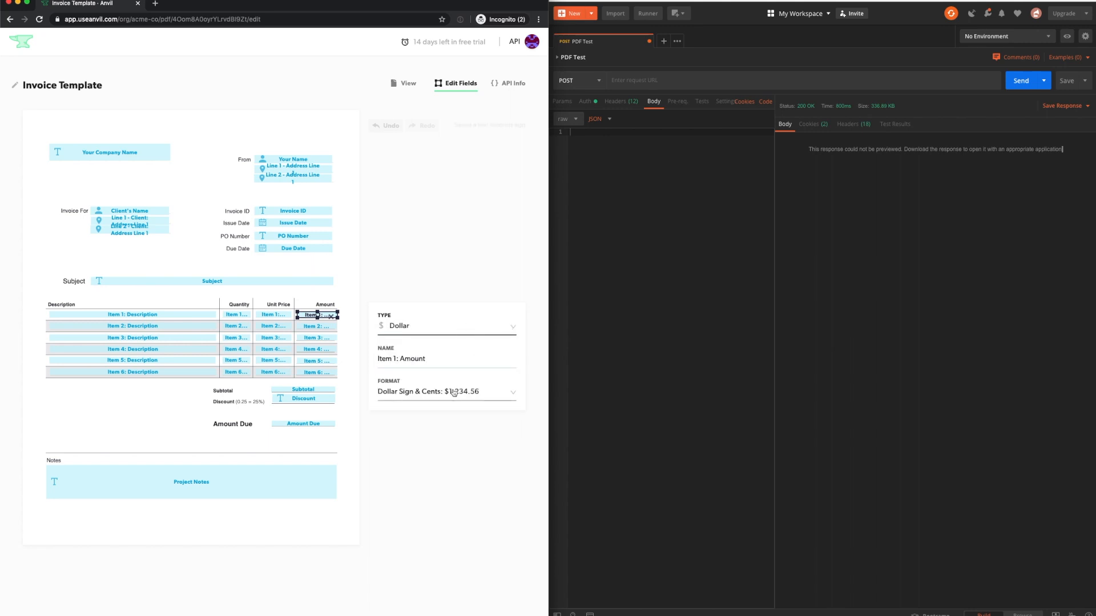
click(316, 325)
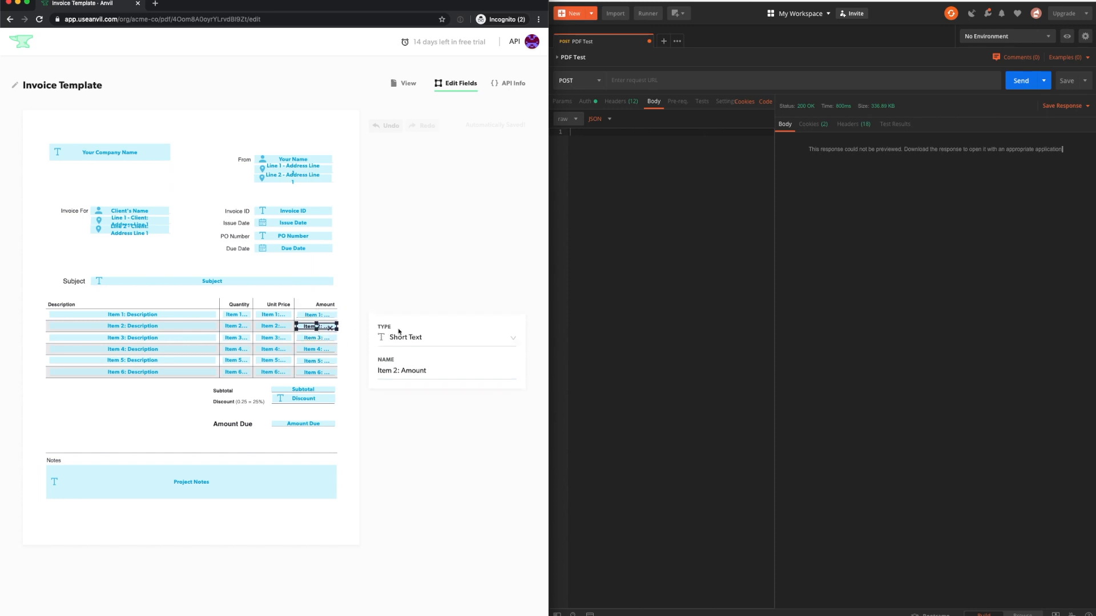
click(445, 337)
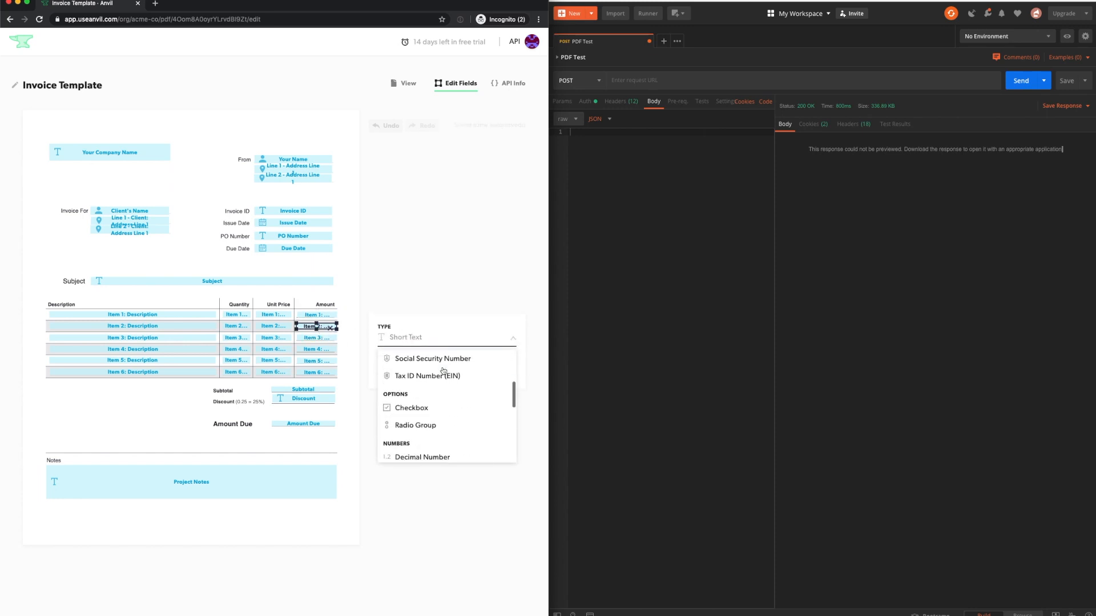
text(dol)
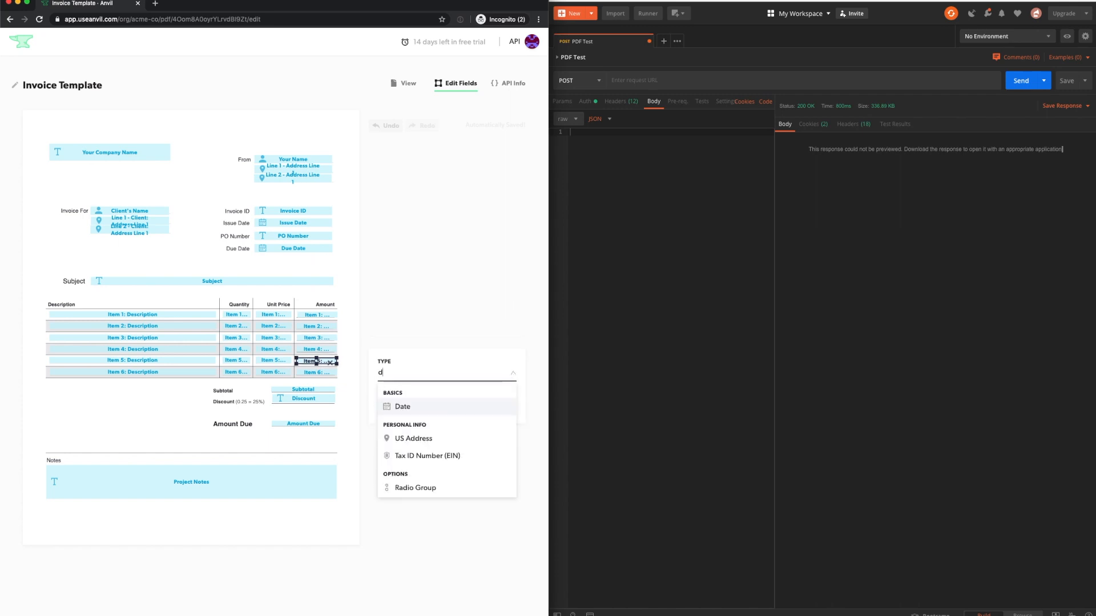
Step: Select the Subtotal field and bring up its type choices
click(301, 389)
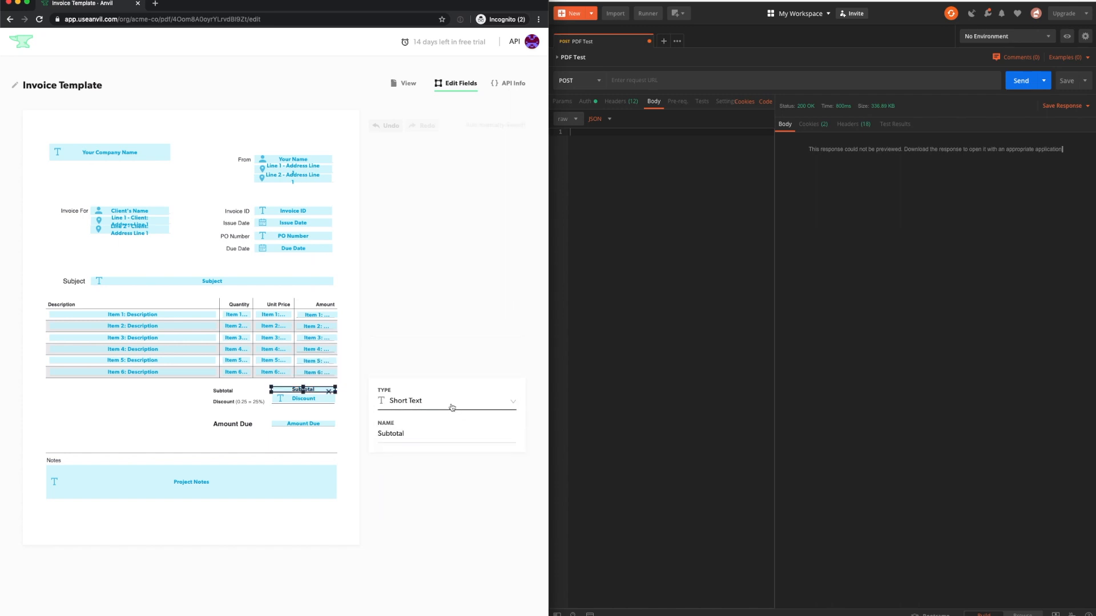
click(303, 422)
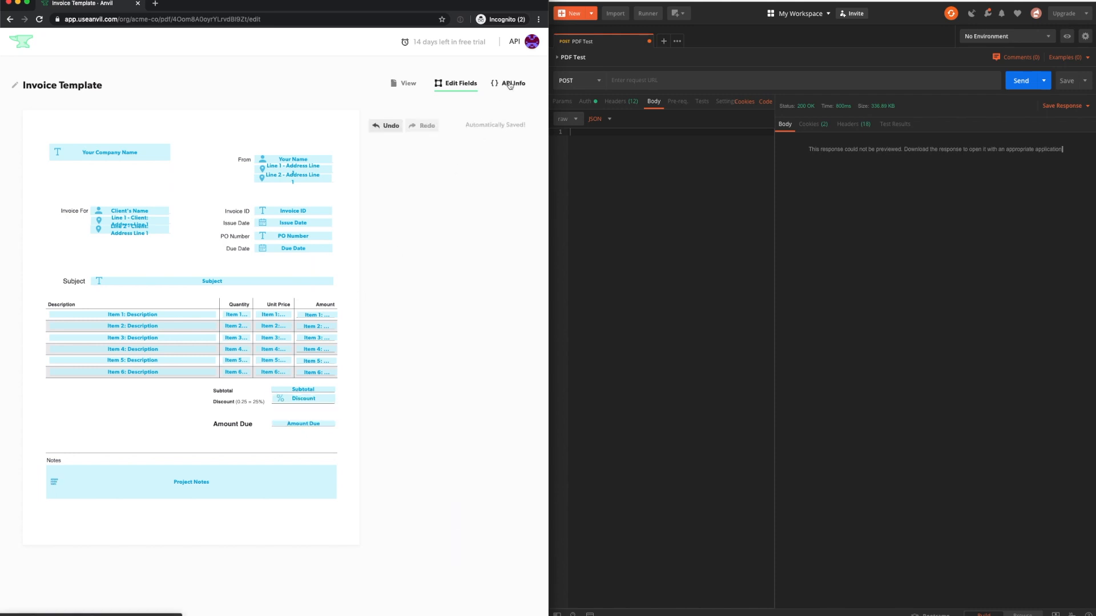
Step: Show the template's API Info and select its whole Fill API URL for copying
click(511, 83)
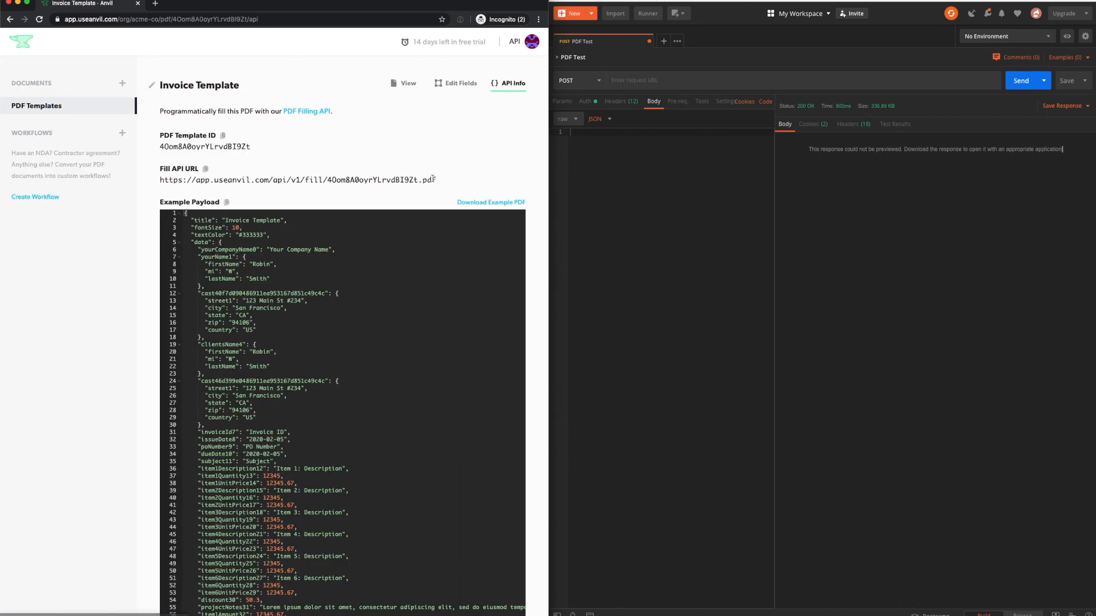
triple_click(297, 179)
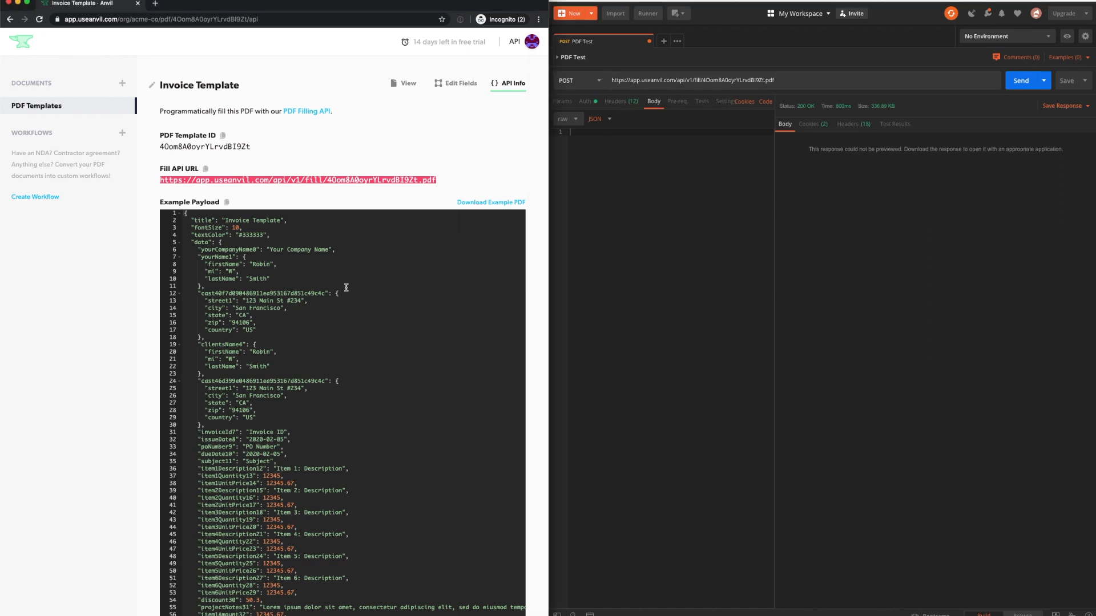
Step: Add the example invoice payload as the body, send the fill request, and show the Save Response options
click(205, 169)
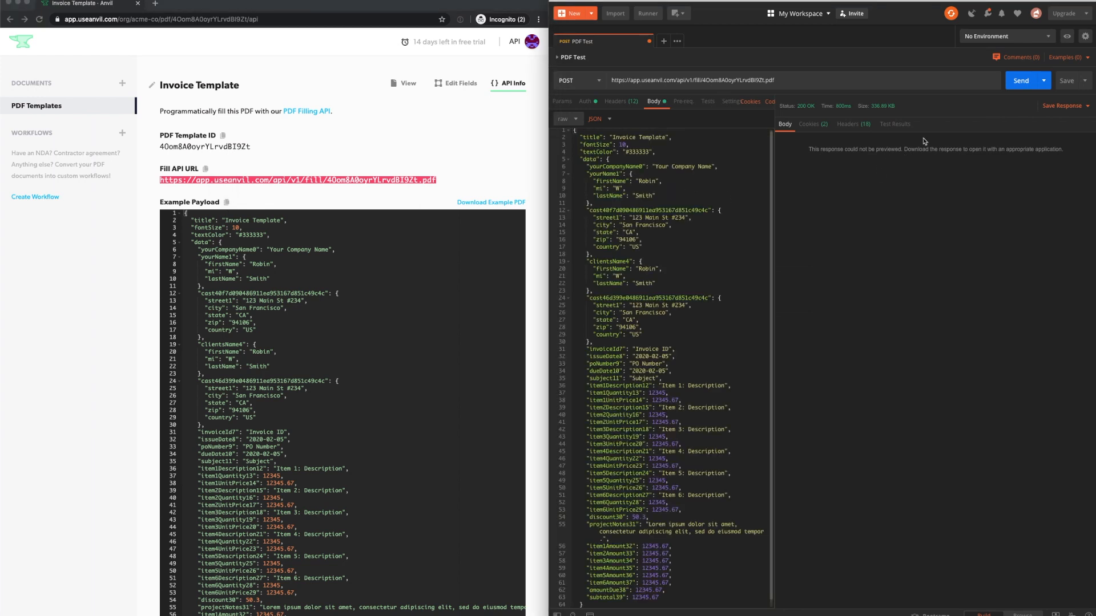
click(1023, 79)
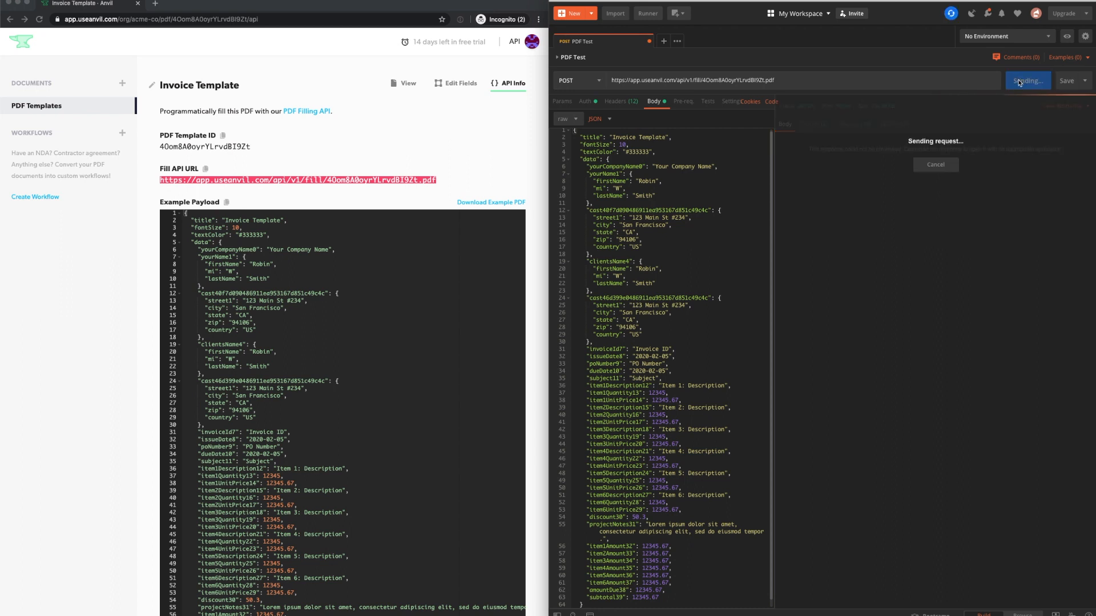
click(1024, 80)
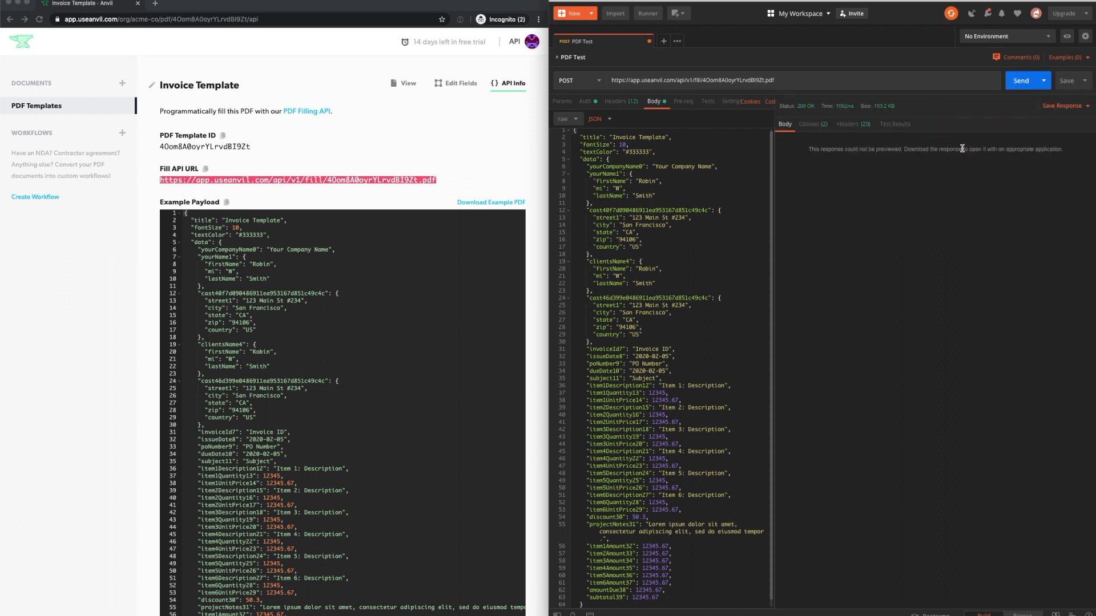
click(1065, 105)
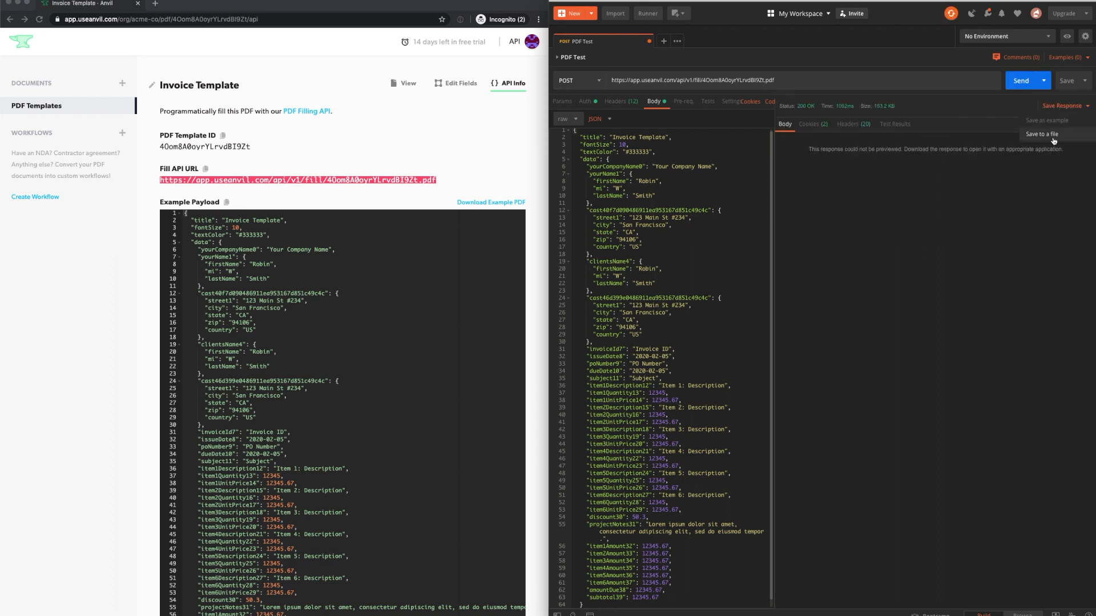
Step: Save the returned PDF as Invoice Test.pdf in the Demo folder and switch to Finder
click(1041, 133)
text(Invoice Test.pdf)
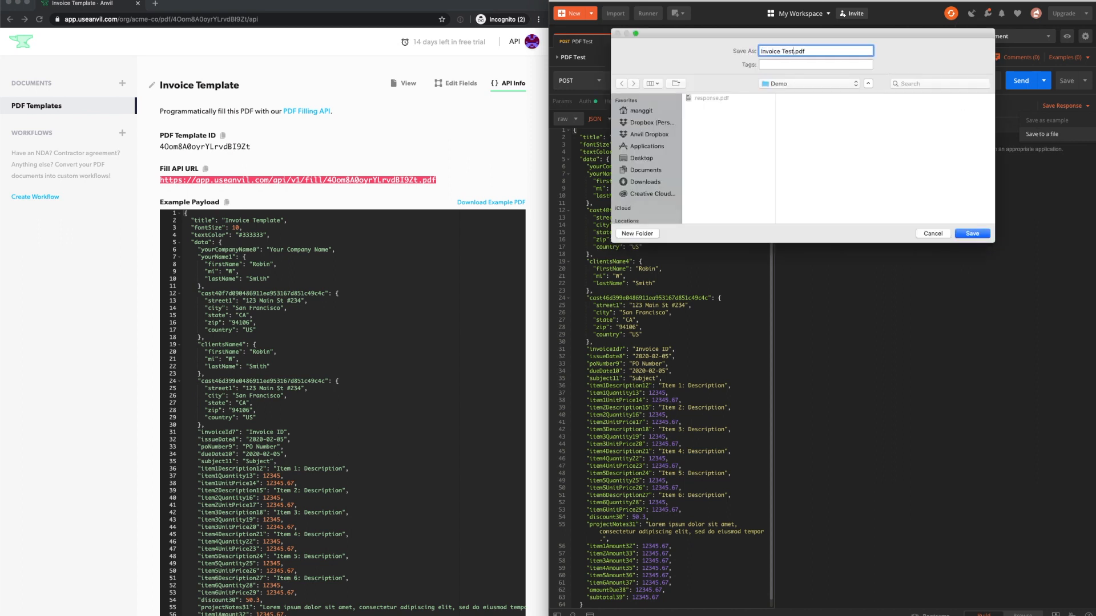
click(971, 233)
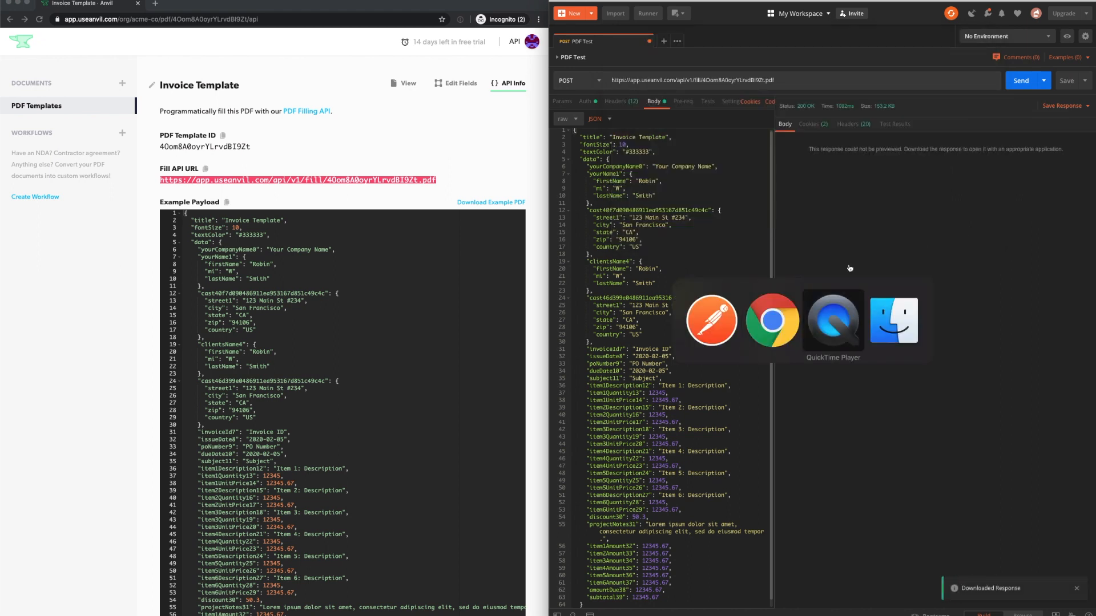
click(893, 321)
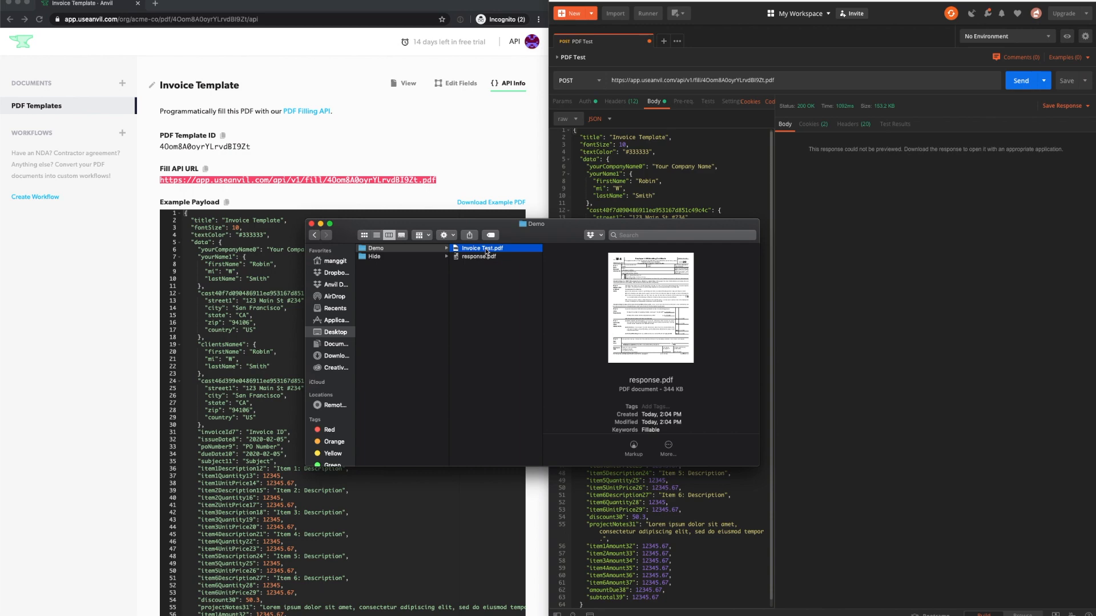
Step: Open Invoice Test.pdf in Preview and scroll through the filled invoice
double_click(482, 248)
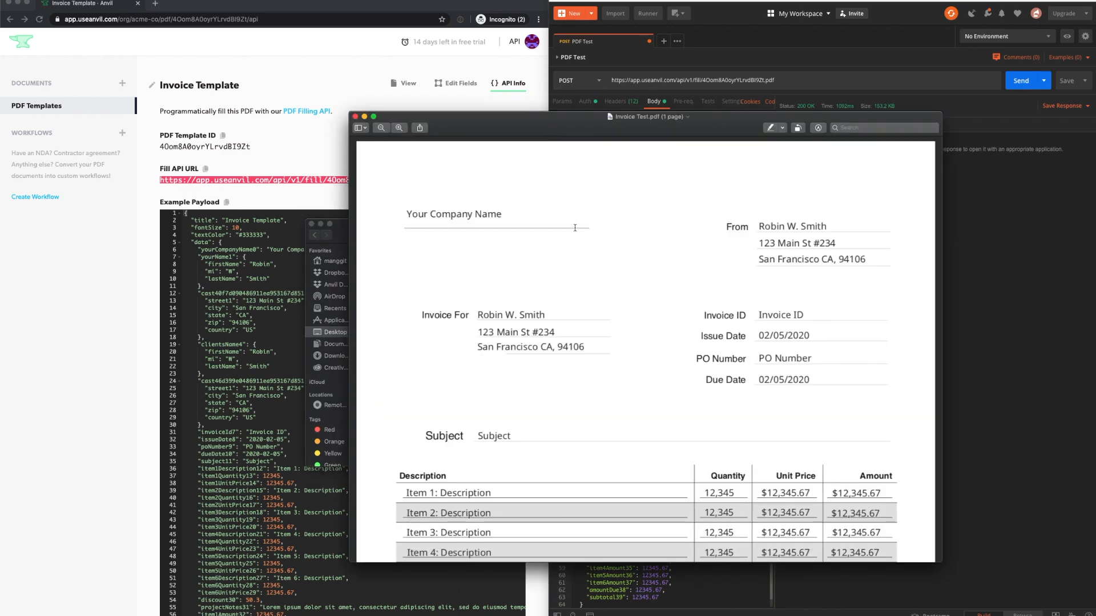
scroll(down, 3)
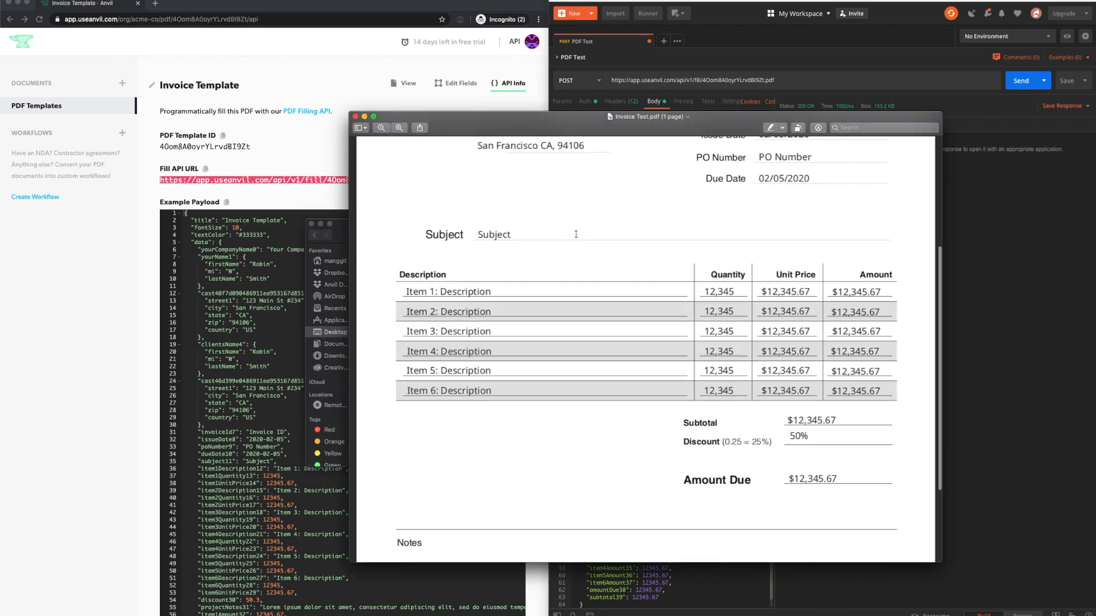
scroll(down, 3)
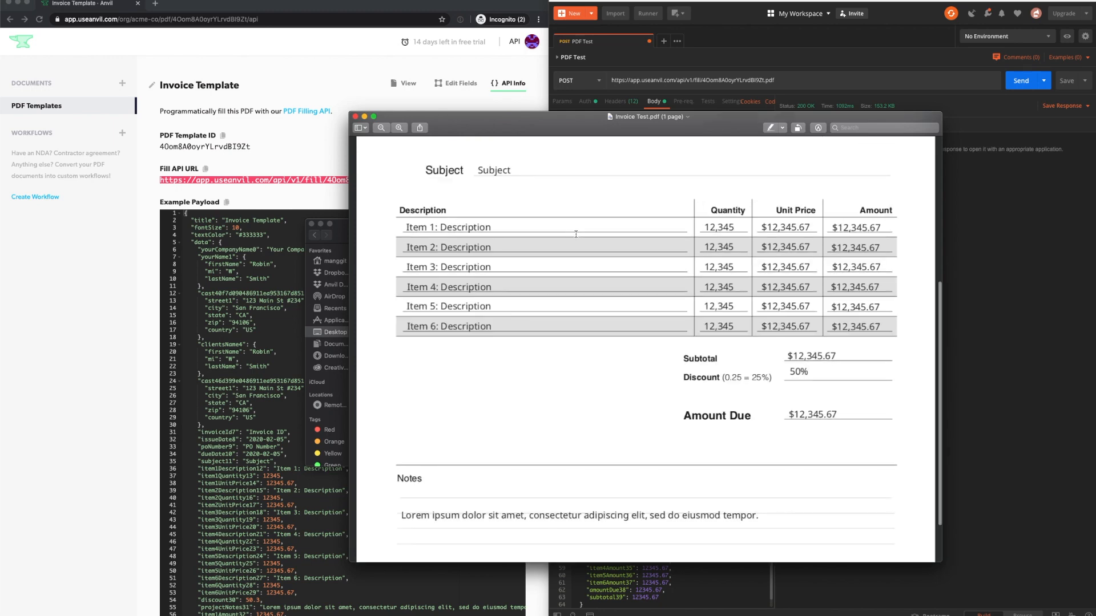
scroll(up, 3)
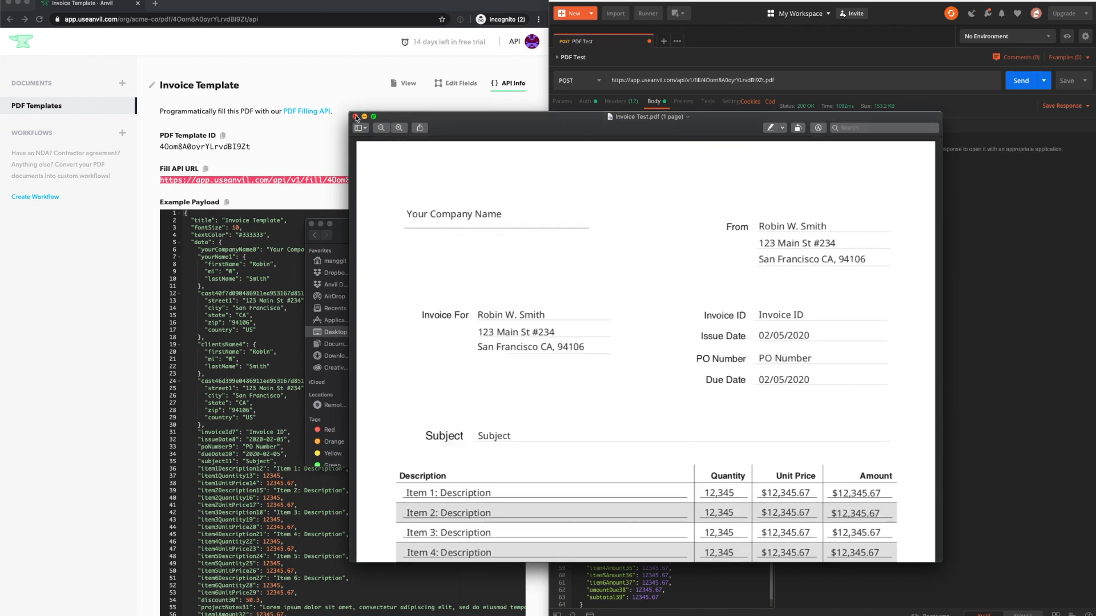